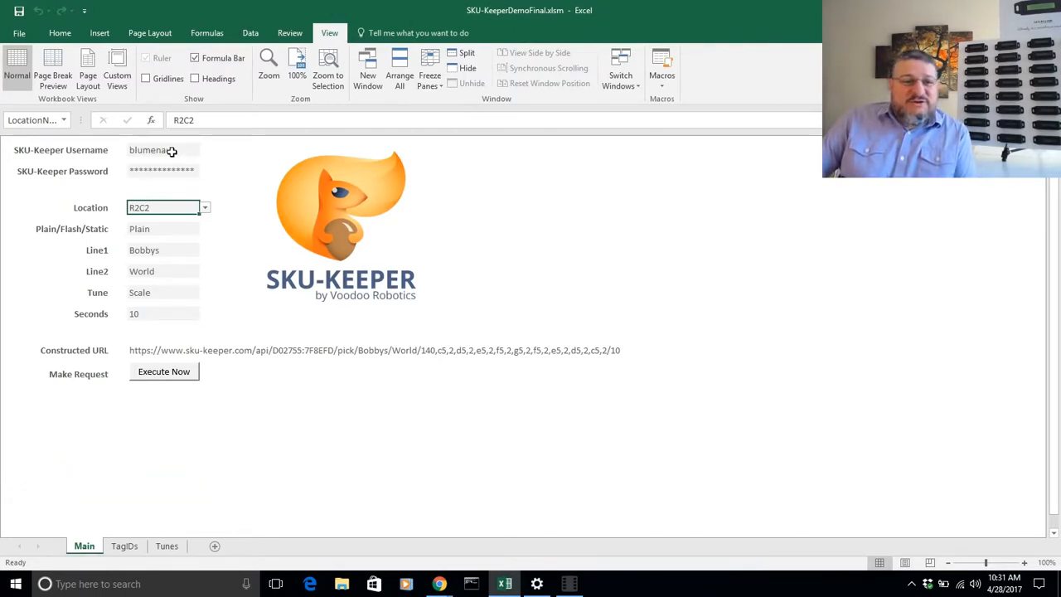
{"action": "mouse_move", "coordinate": [163, 371]}
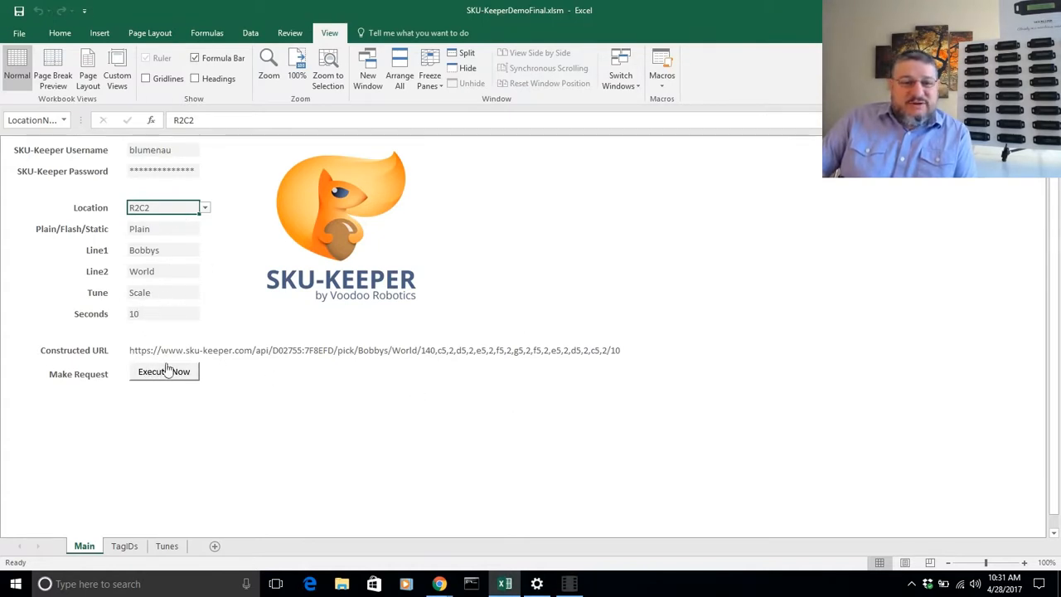
Send the R2C2 pick request, then set the location to R2C1 in Flash mode.
{"action": "left_click", "coordinate": [164, 371]}
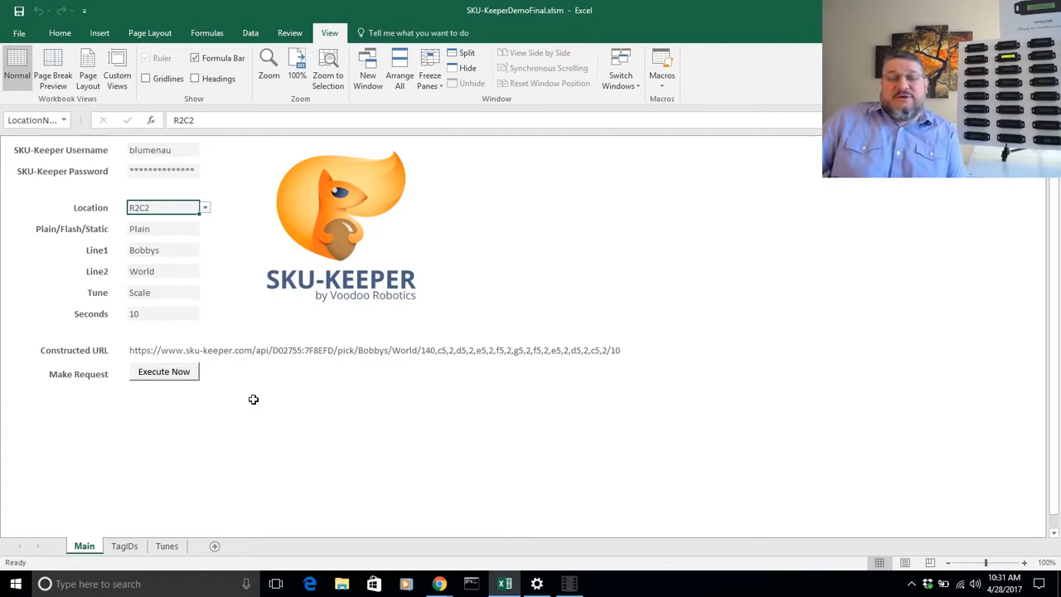
{"action": "mouse_move", "coordinate": [326, 391]}
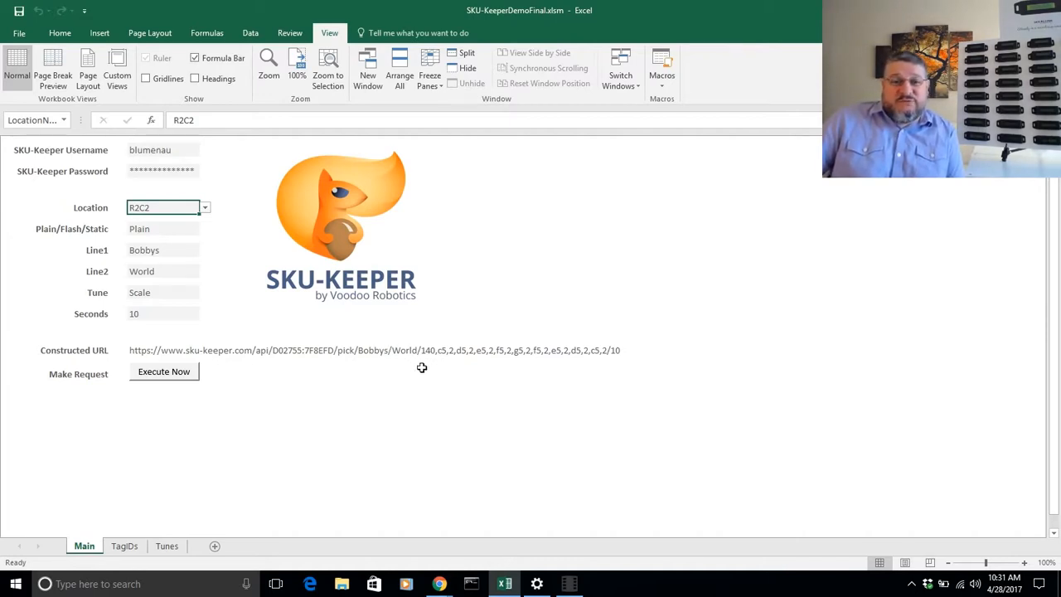
{"action": "mouse_move", "coordinate": [323, 237]}
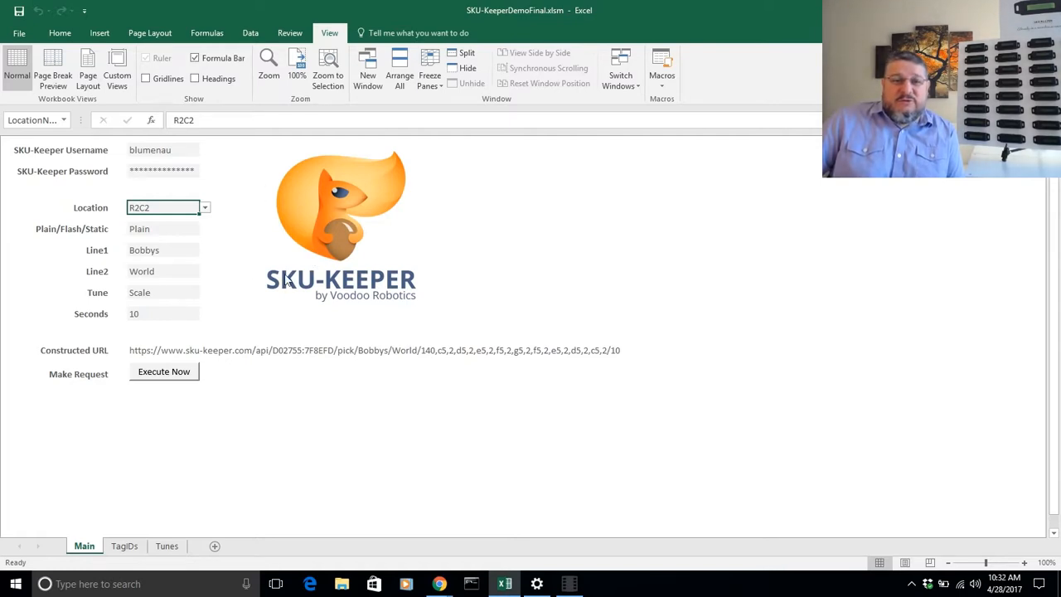
{"action": "mouse_move", "coordinate": [269, 296]}
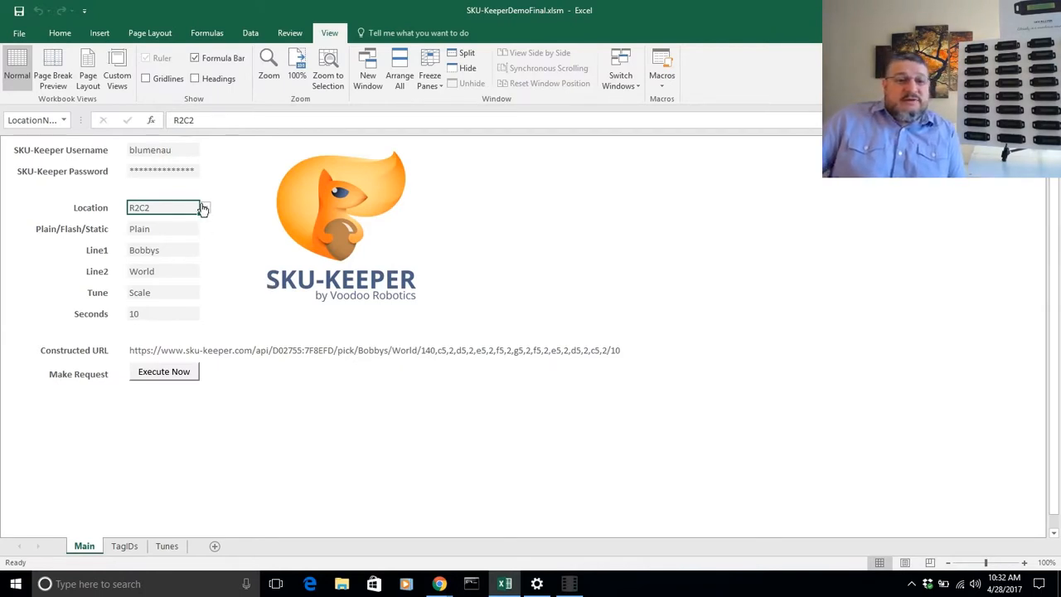
{"action": "left_click", "coordinate": [203, 207]}
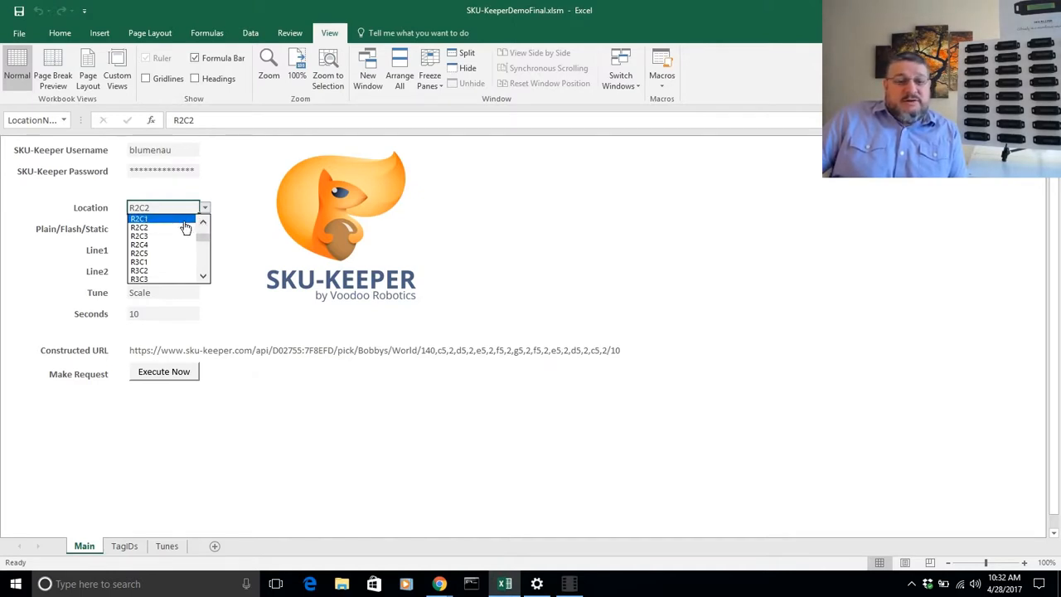
{"action": "left_click", "coordinate": [139, 218]}
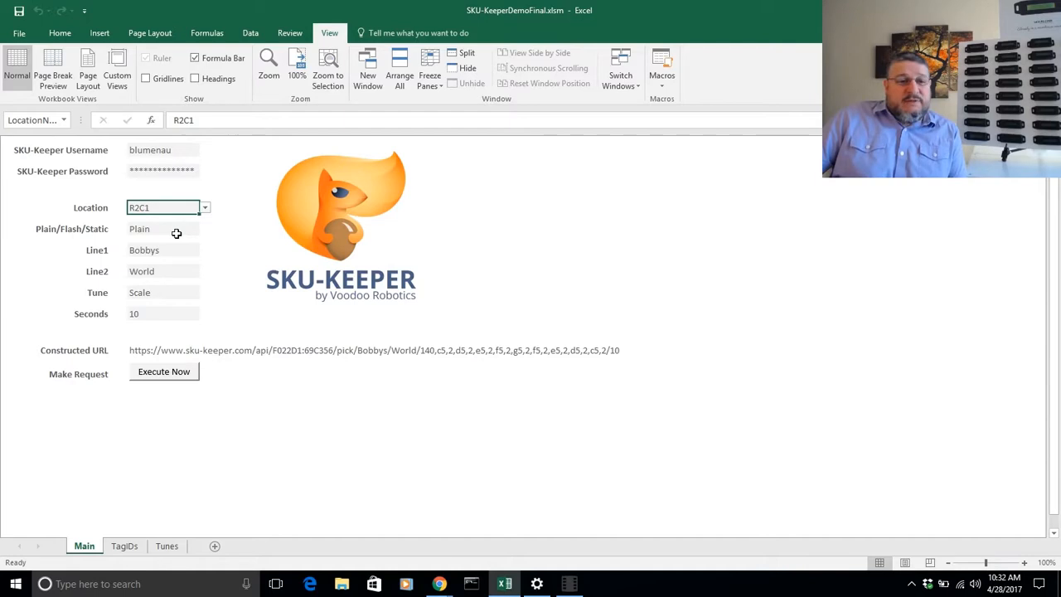
{"action": "left_click", "coordinate": [162, 229]}
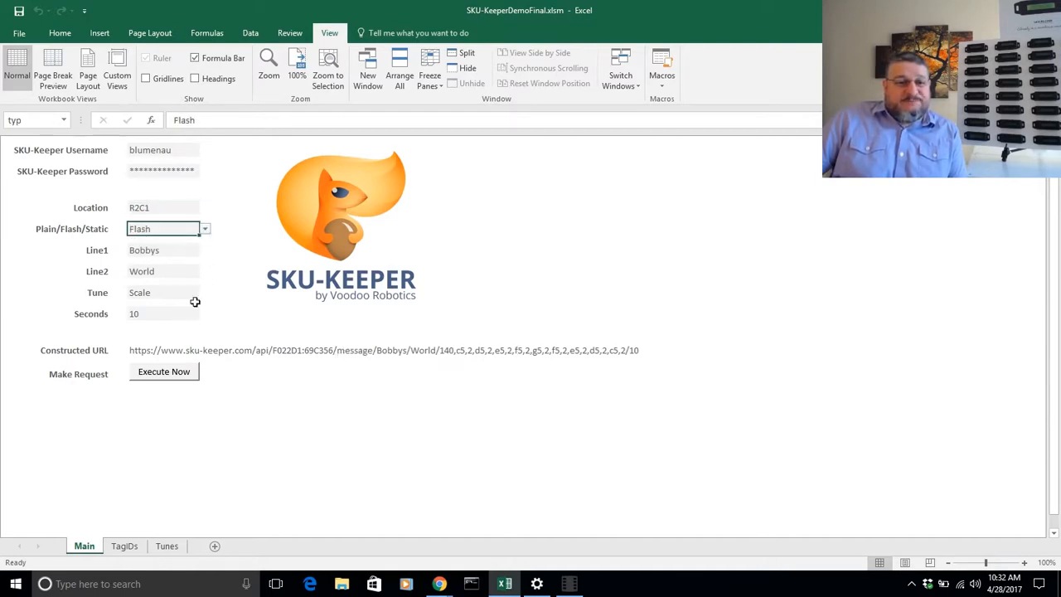
{"action": "mouse_move", "coordinate": [167, 262]}
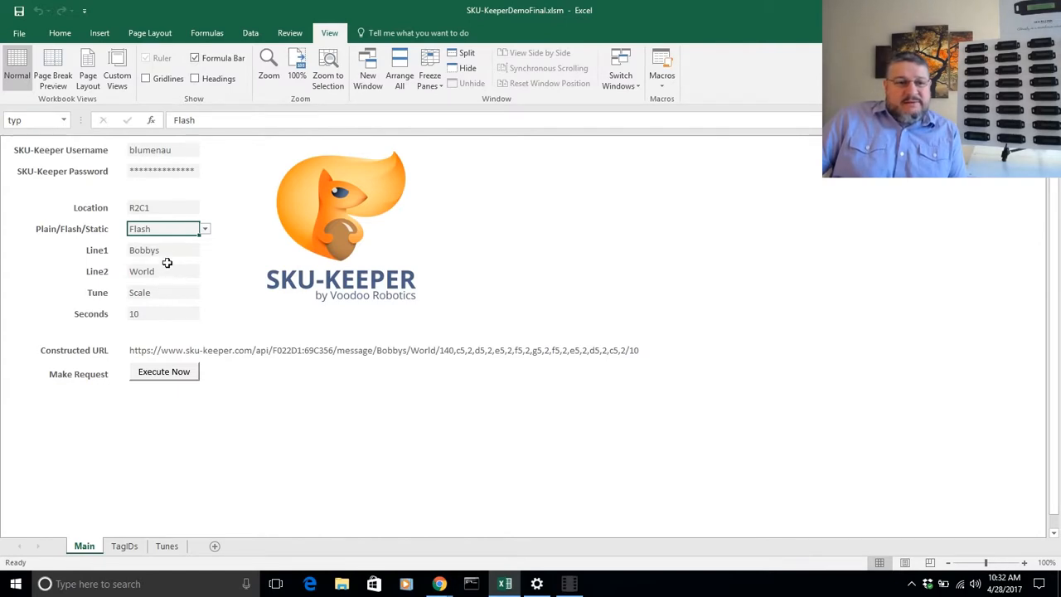
Set the tune to Yankee Doodle and the duration to 20 seconds.
{"action": "left_click", "coordinate": [162, 292]}
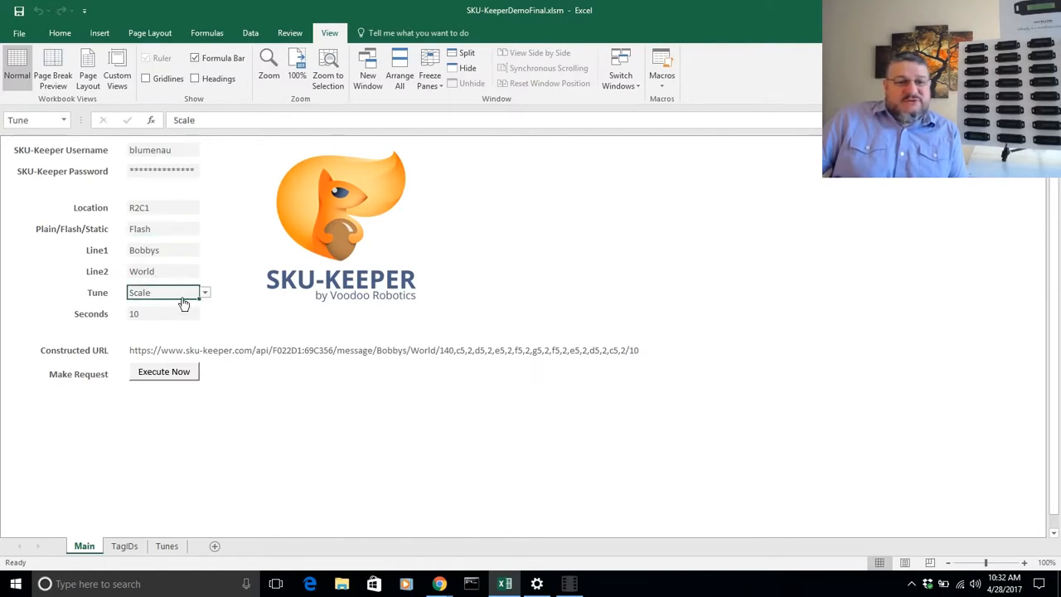
{"action": "left_click", "coordinate": [204, 292]}
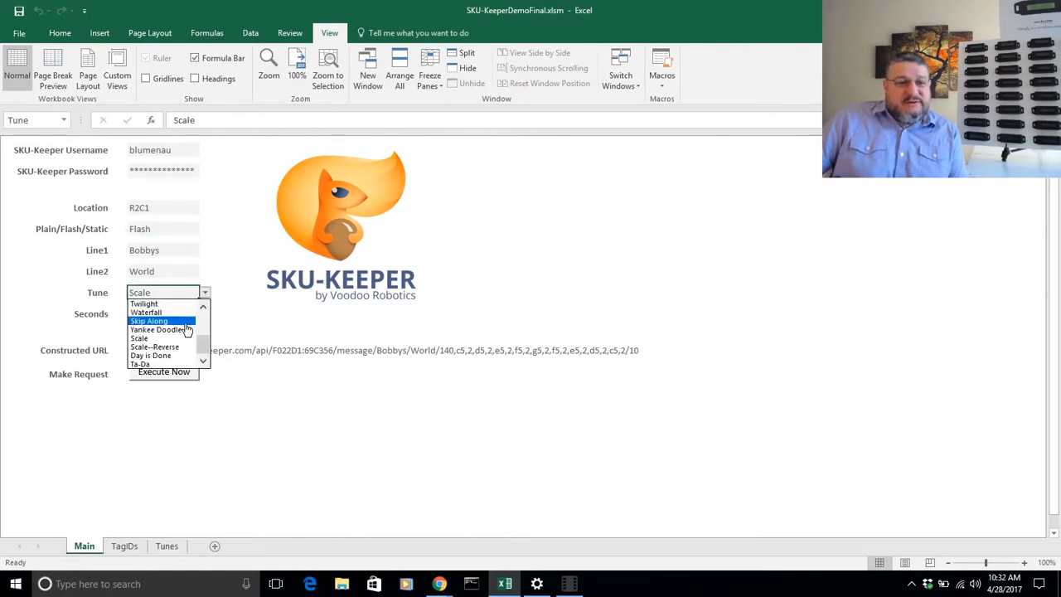
{"action": "left_click", "coordinate": [155, 330]}
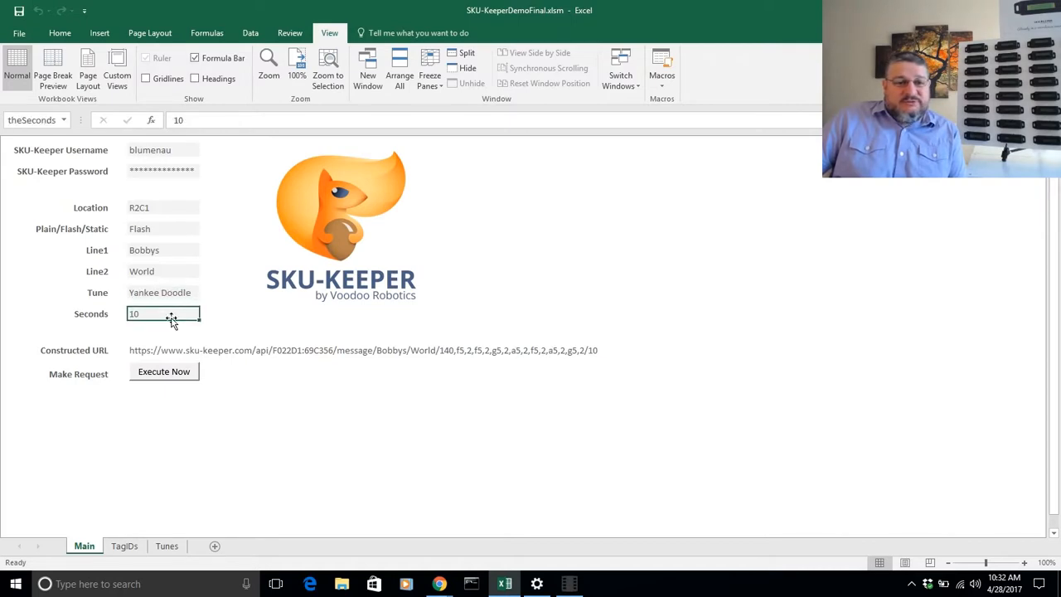
{"action": "type", "text": "20"}
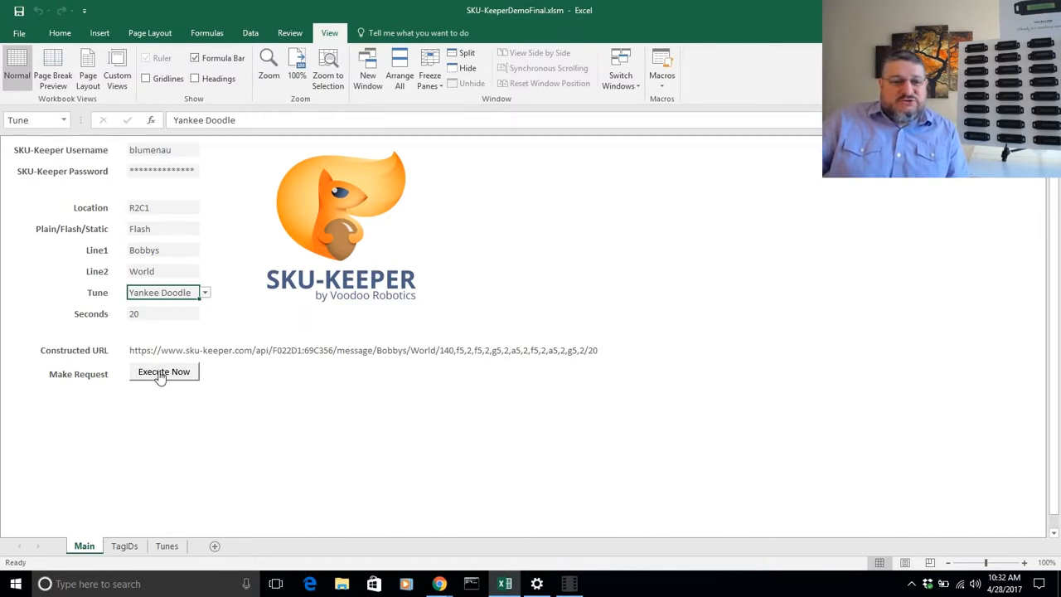
{"action": "mouse_move", "coordinate": [248, 386]}
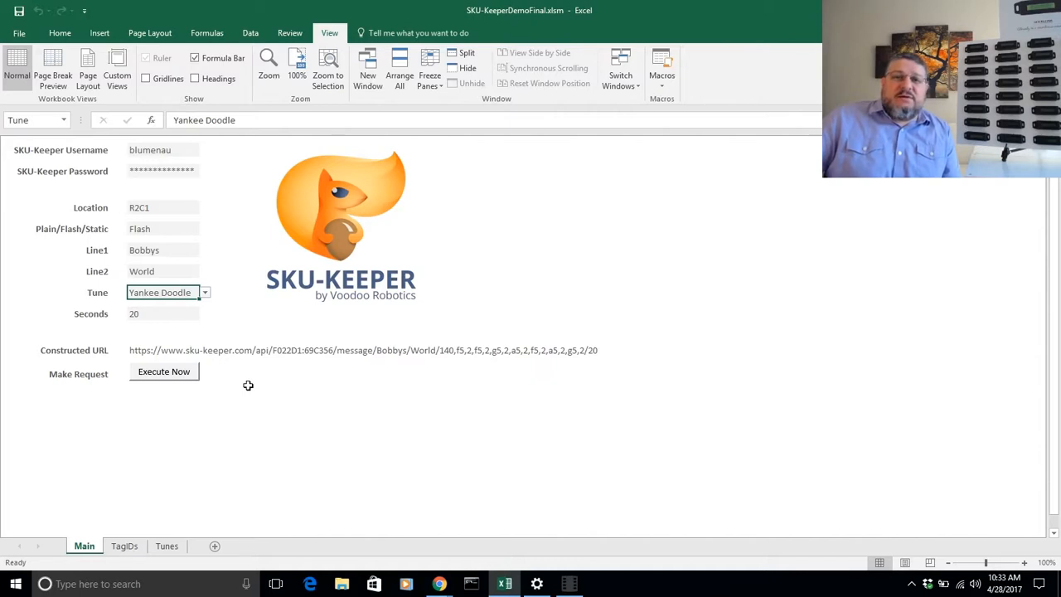
{"action": "mouse_move", "coordinate": [263, 363]}
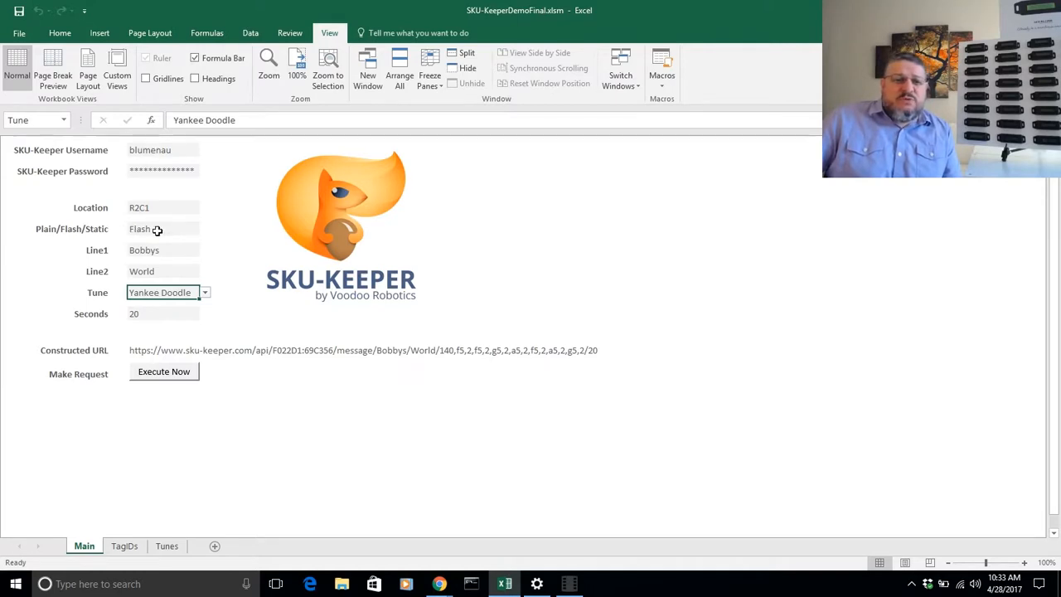
Switch to Static mode, make Line1 read SKU 10001, and replace World in Line2 with QTY 500.
{"action": "left_click", "coordinate": [162, 229]}
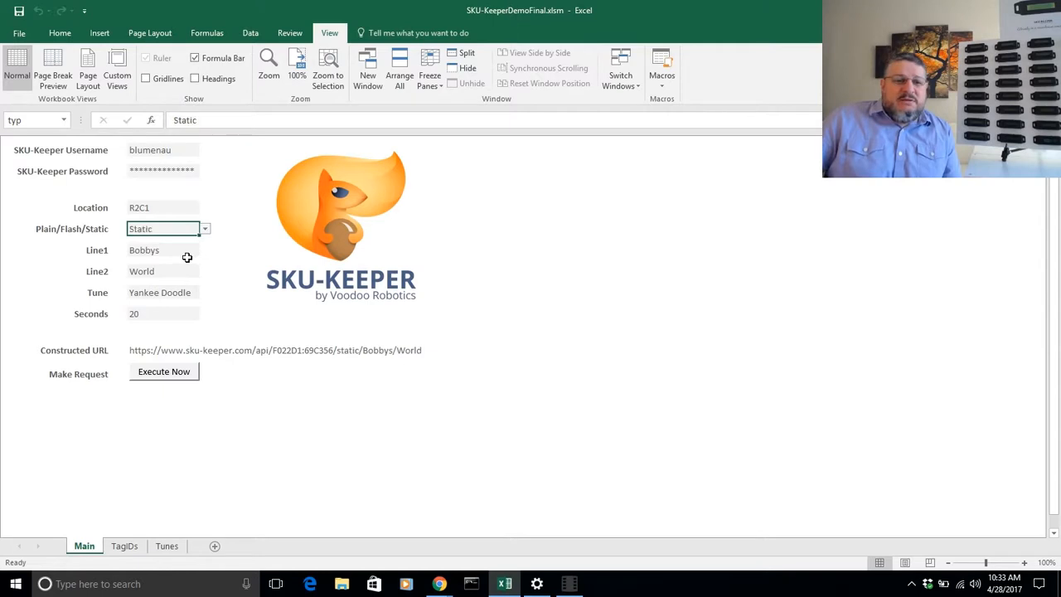
{"action": "left_click", "coordinate": [163, 250]}
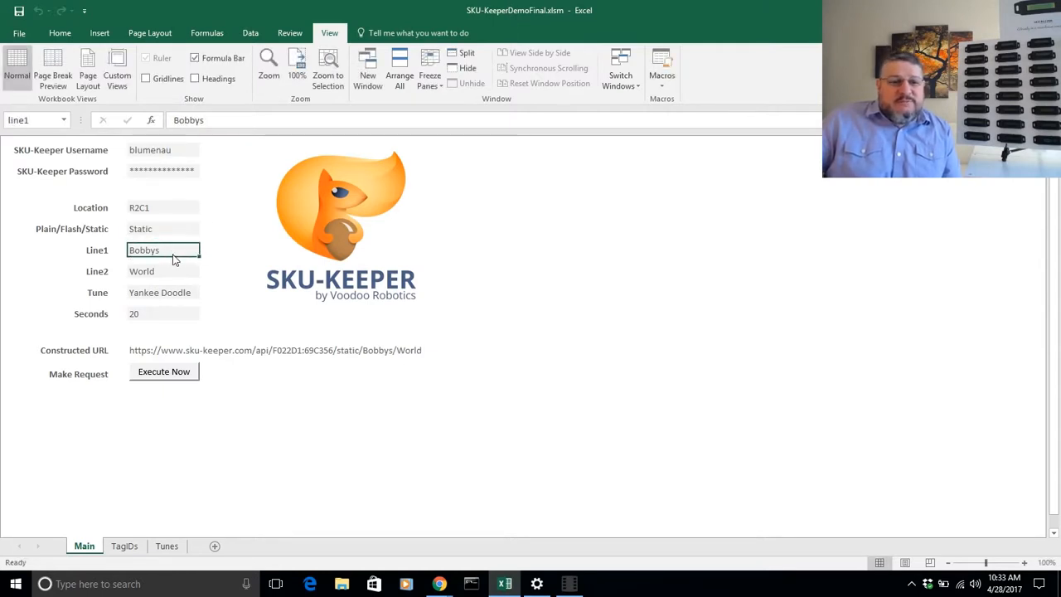
{"action": "double_click", "coordinate": [144, 250]}
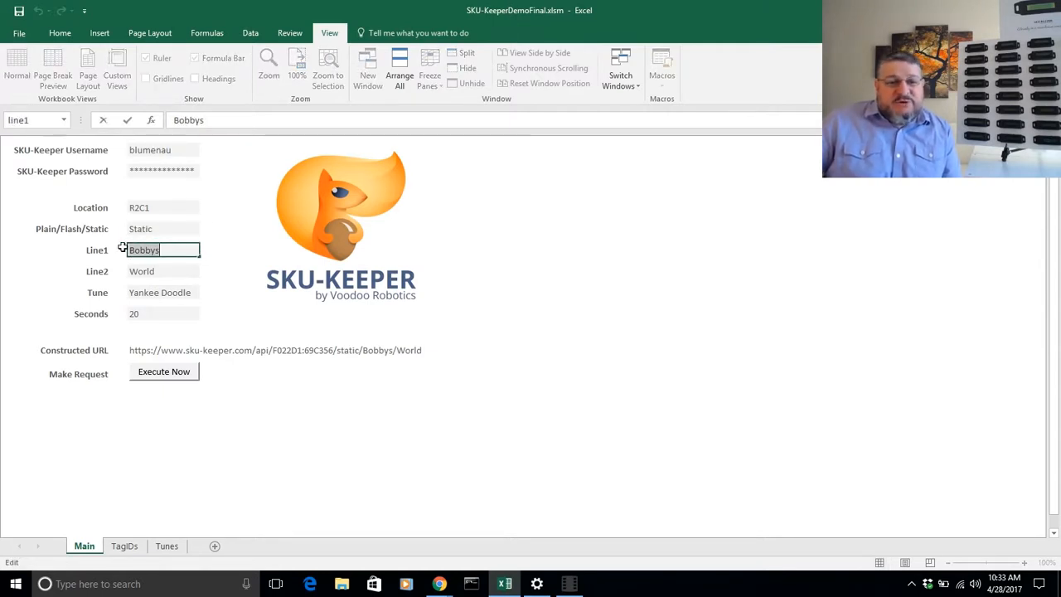
{"action": "type", "text": "sK"}
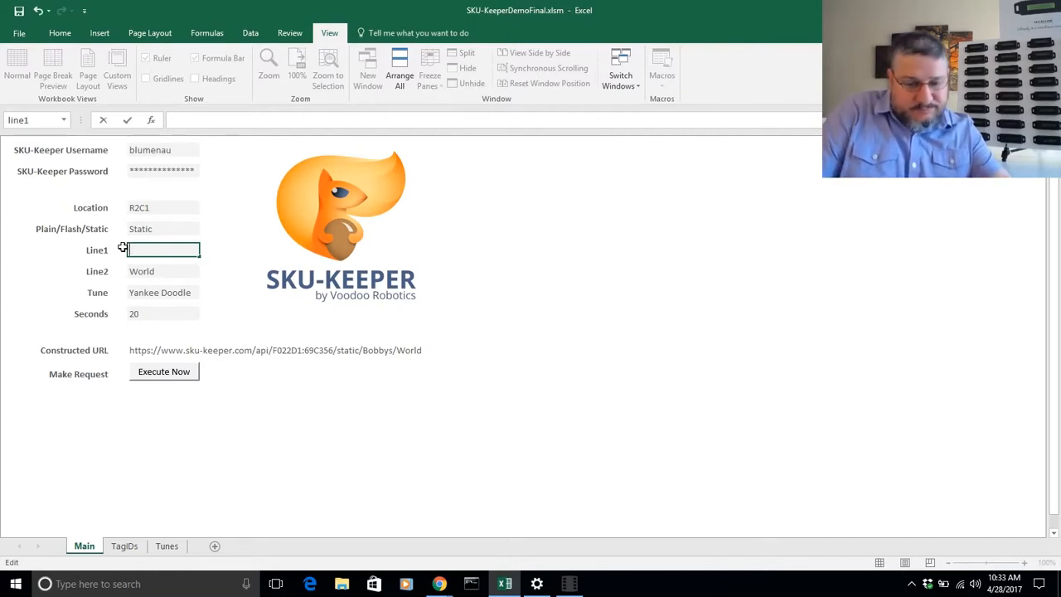
{"action": "type", "text": "SKU 10001"}
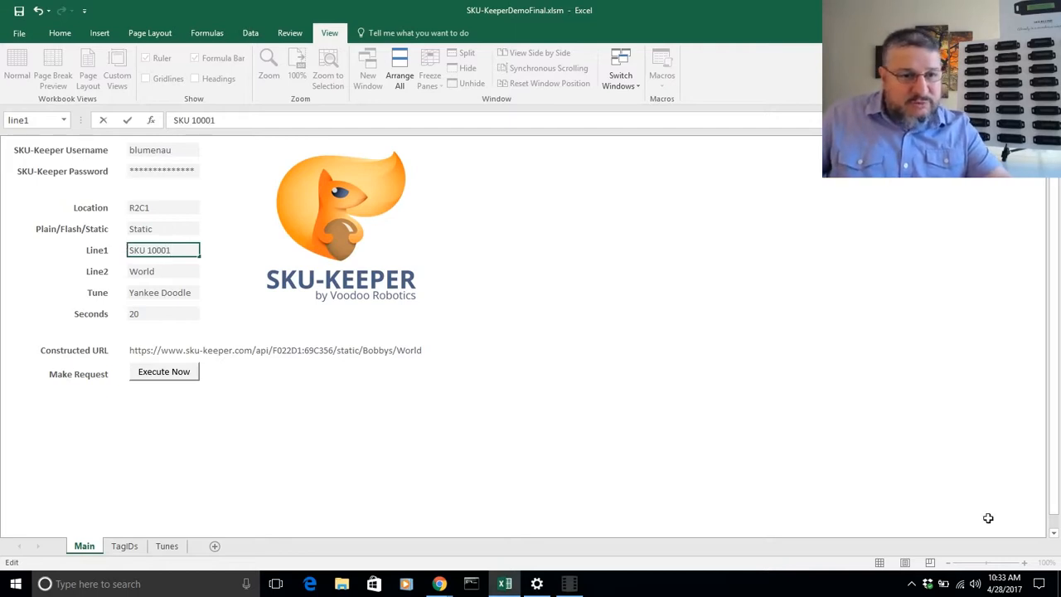
{"action": "left_click", "coordinate": [164, 271]}
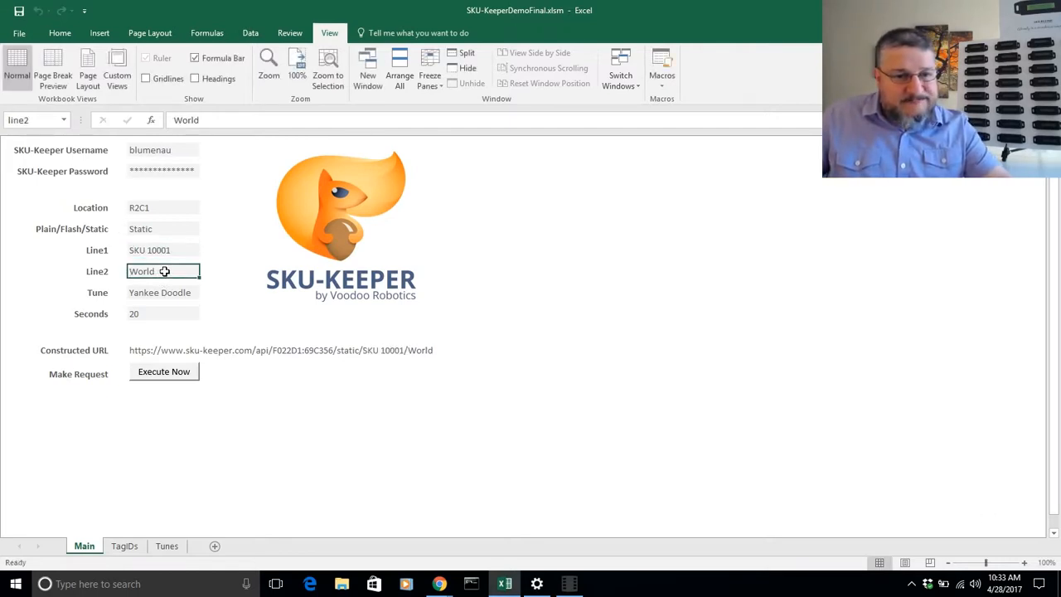
{"action": "type", "text": "QTY 500"}
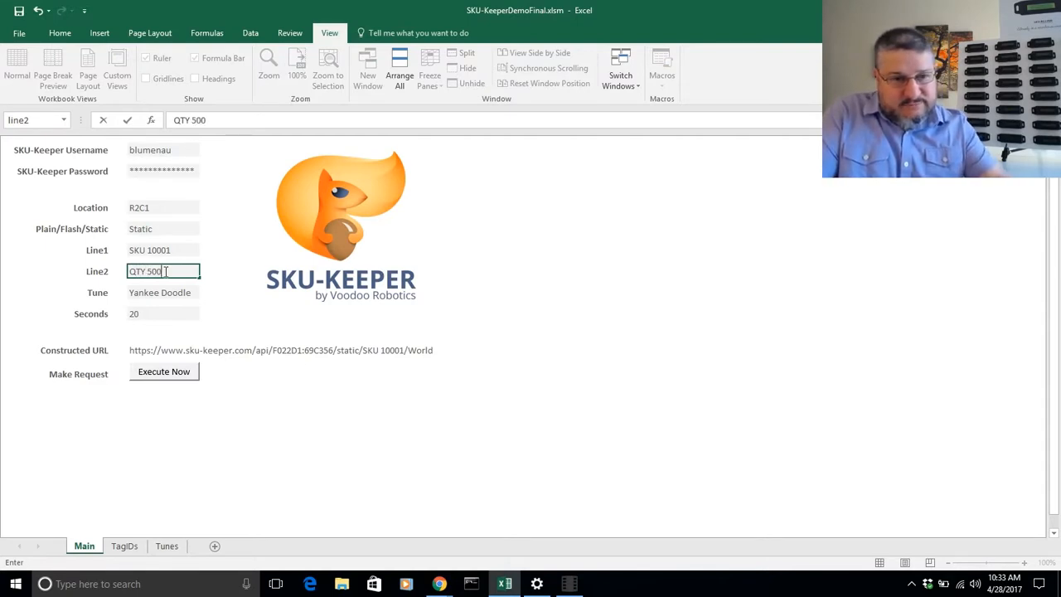
{"action": "mouse_move", "coordinate": [118, 271]}
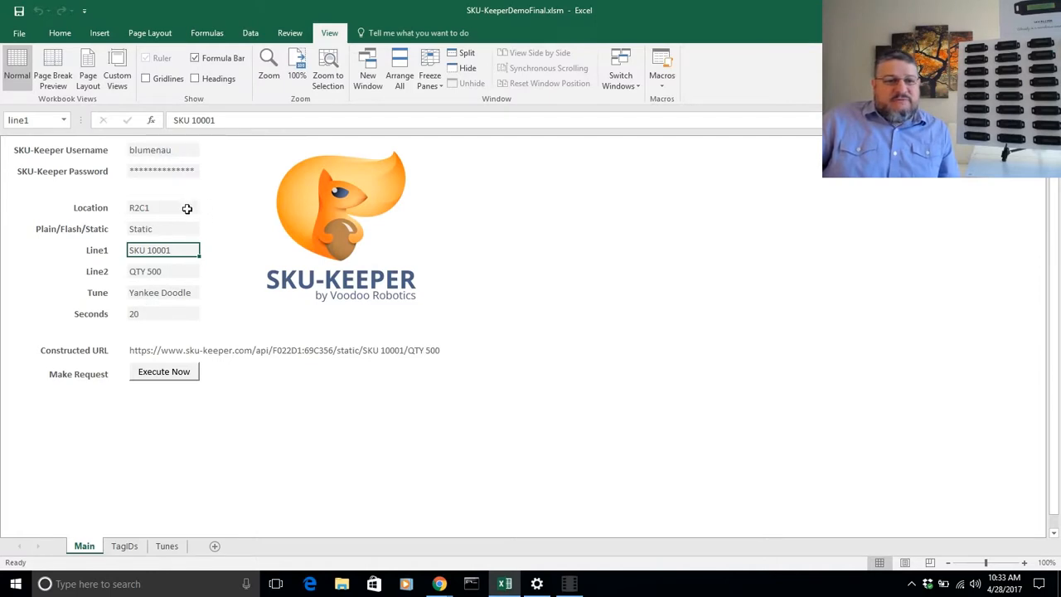
Pick R3C1 from the Location dropdown.
{"action": "left_click", "coordinate": [196, 207]}
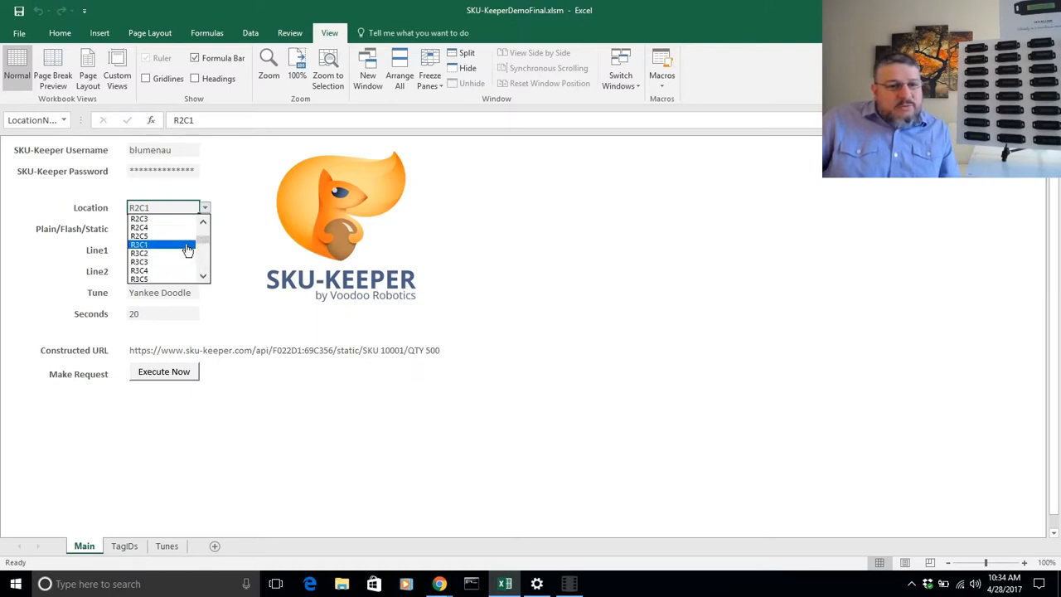
{"action": "left_click", "coordinate": [157, 245]}
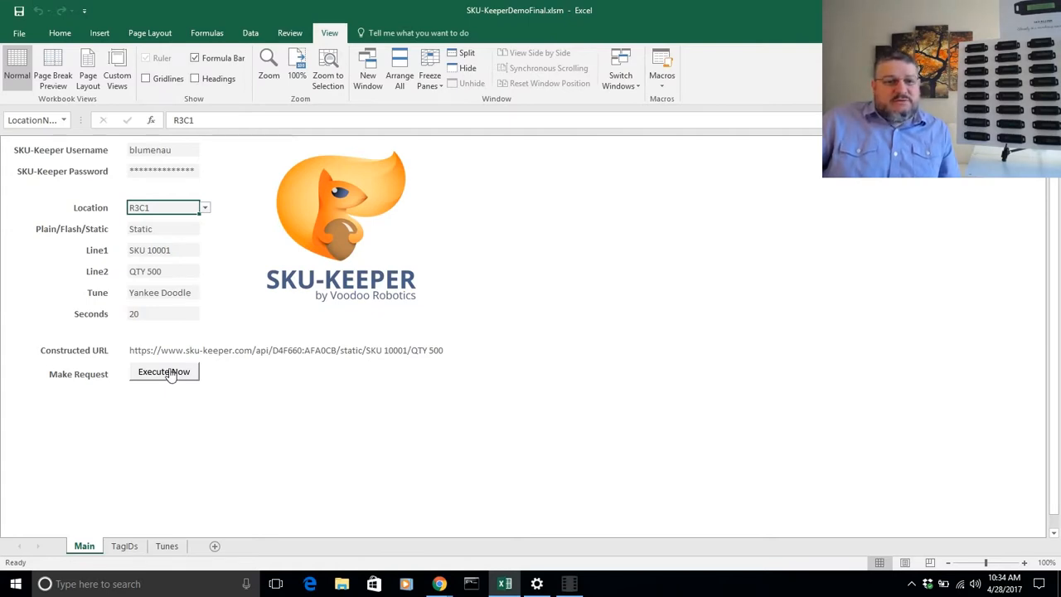
{"action": "mouse_move", "coordinate": [194, 338]}
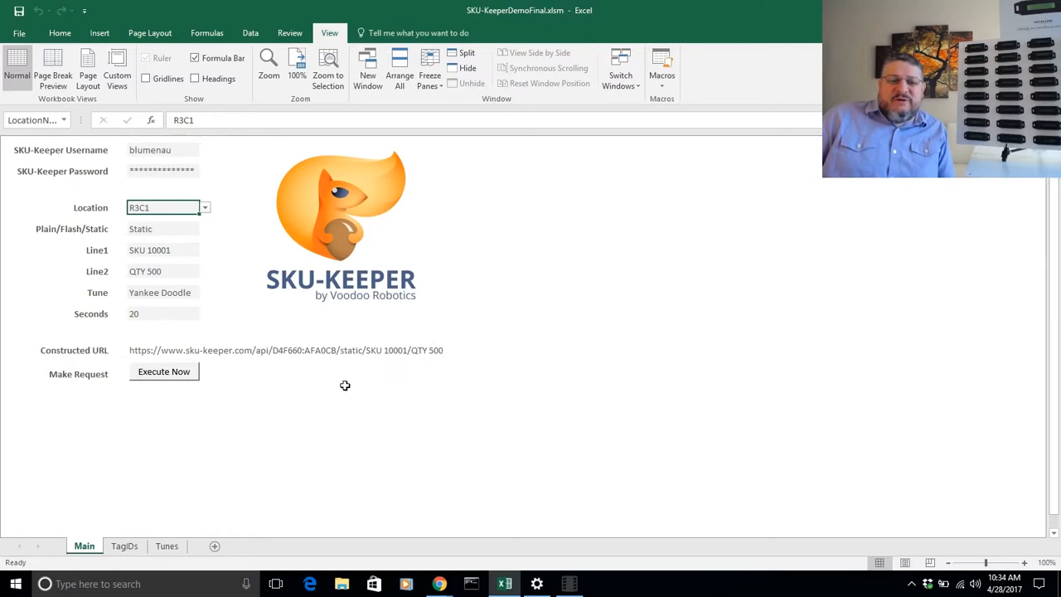
{"action": "mouse_move", "coordinate": [120, 343]}
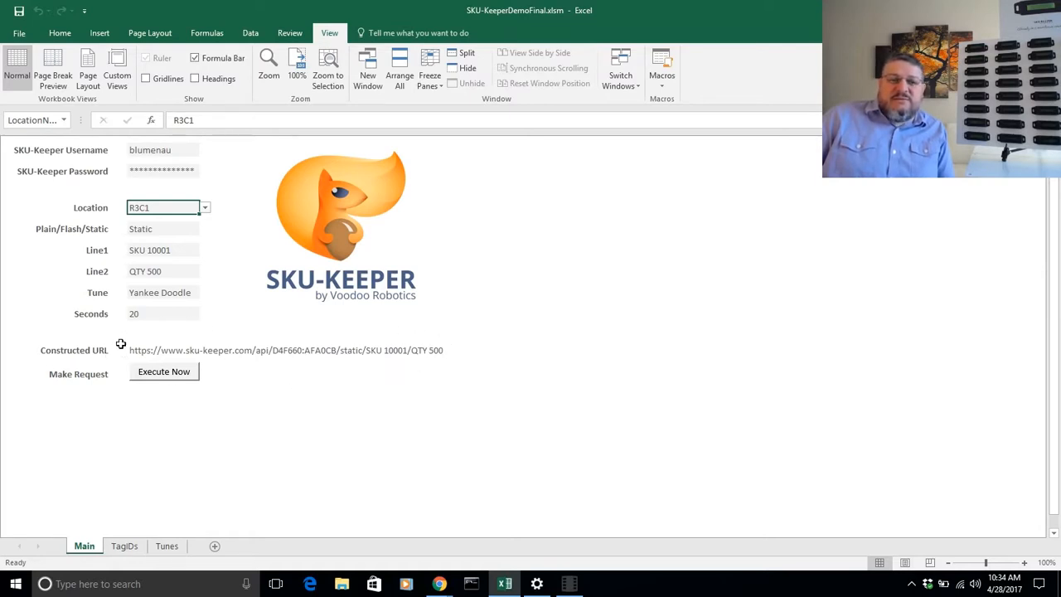
{"action": "mouse_move", "coordinate": [365, 318]}
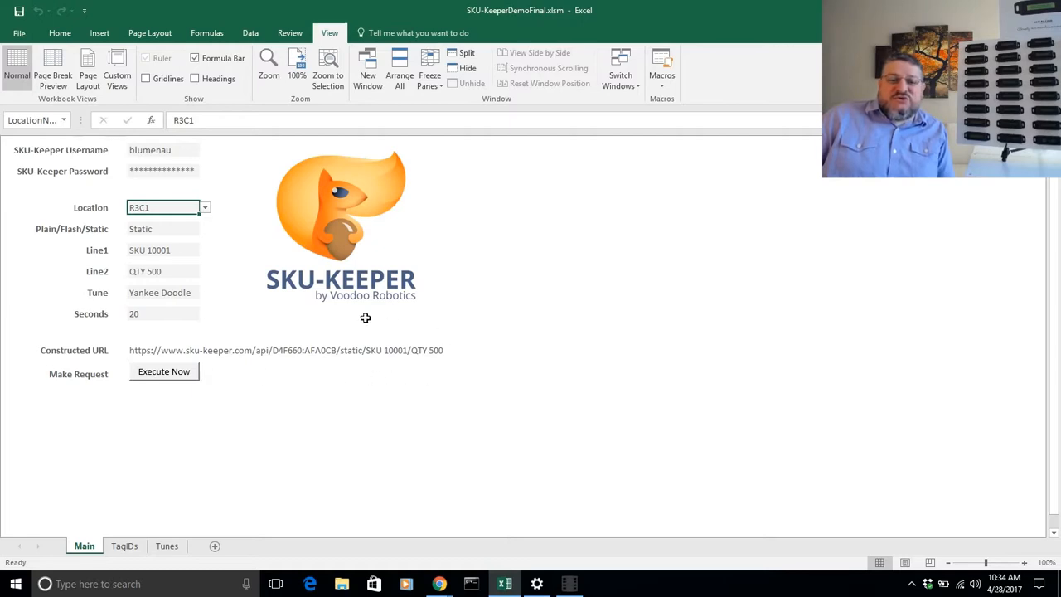
{"action": "mouse_move", "coordinate": [374, 324]}
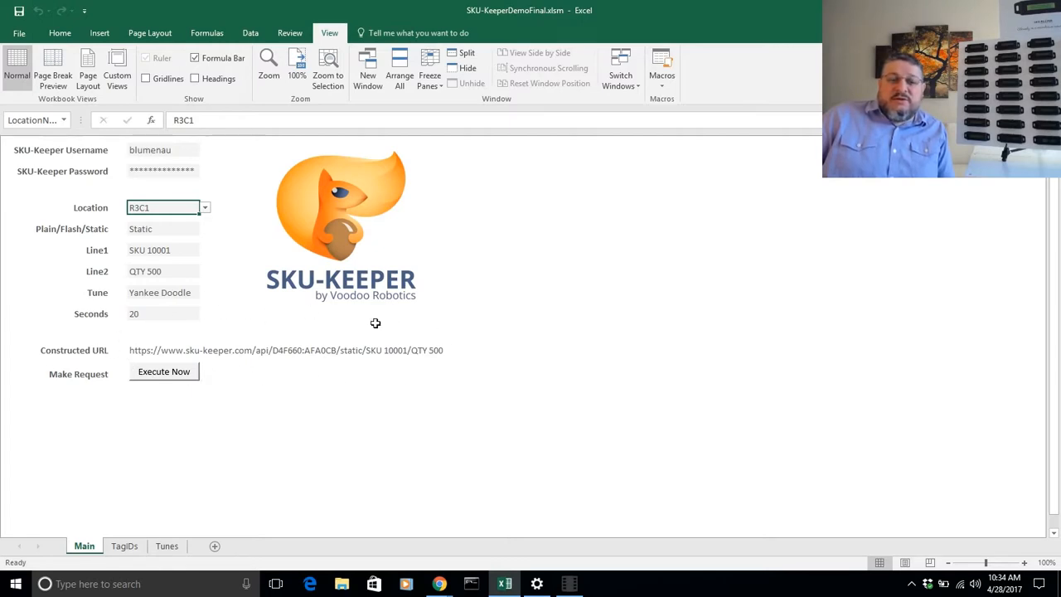
{"action": "mouse_move", "coordinate": [234, 231]}
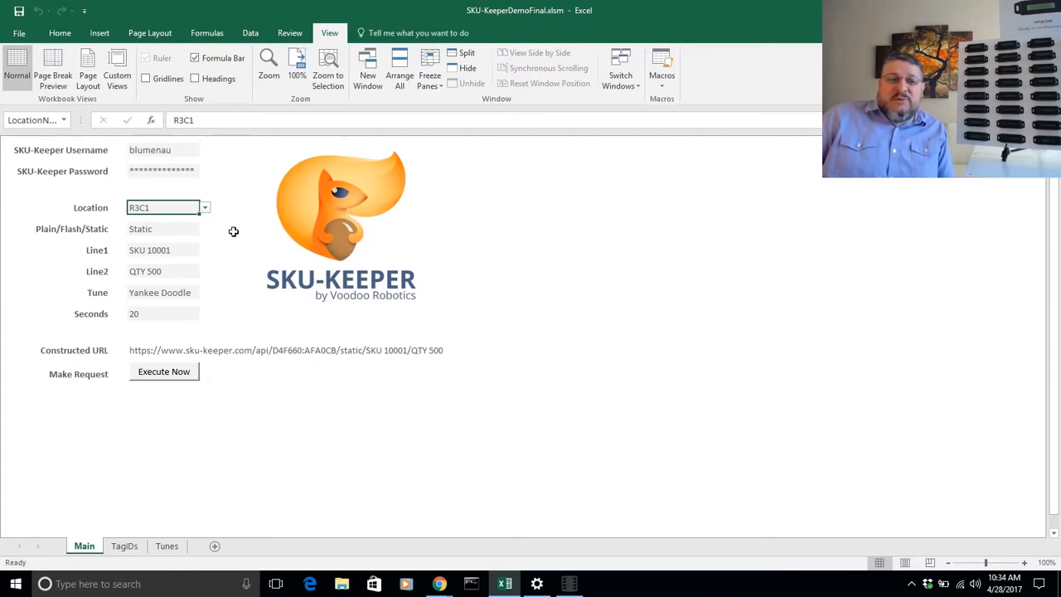
{"action": "mouse_move", "coordinate": [172, 207]}
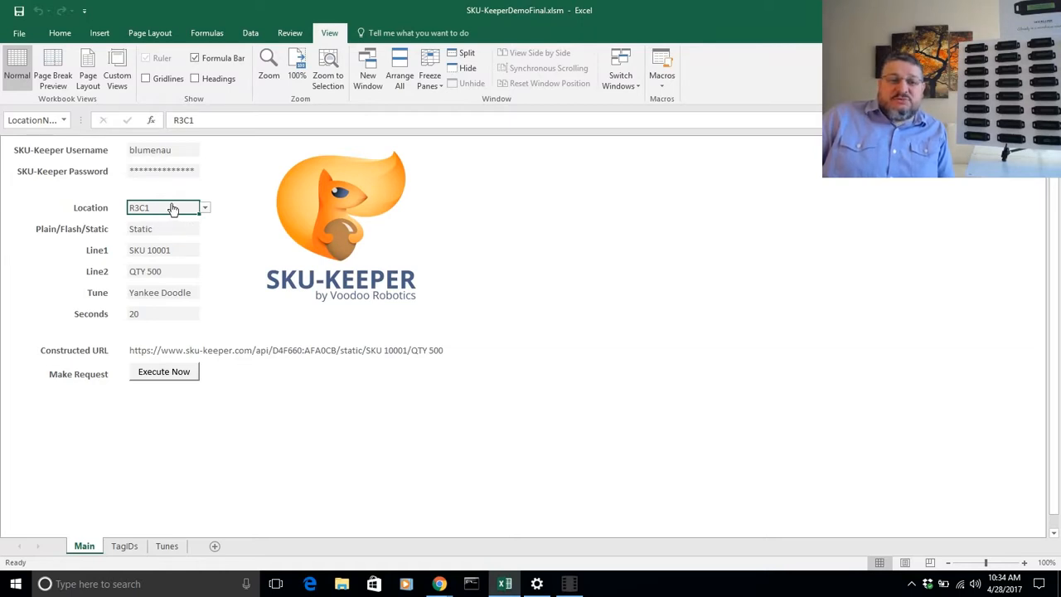
{"action": "mouse_move", "coordinate": [186, 251]}
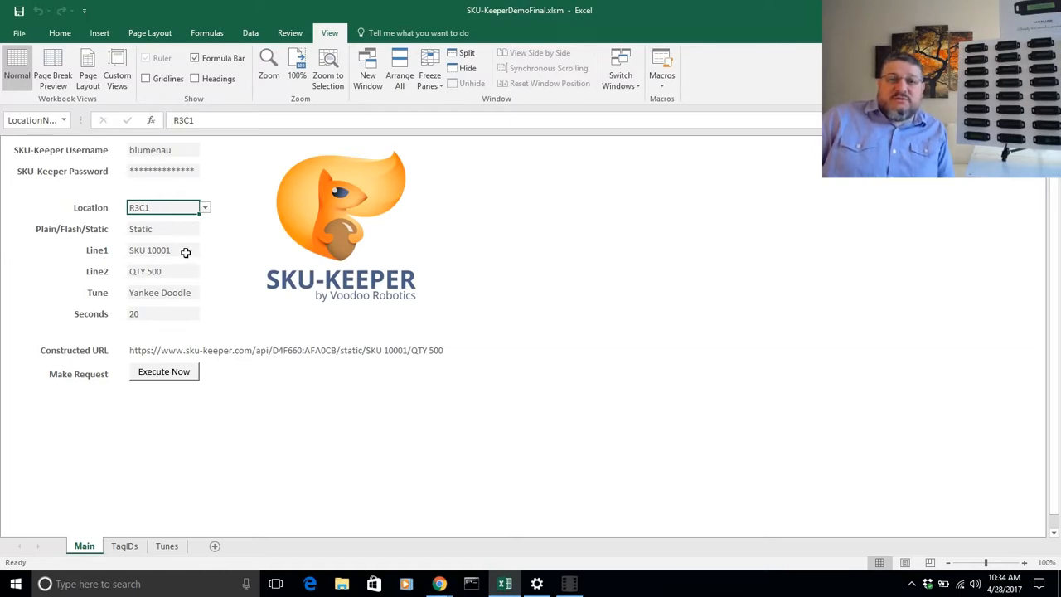
{"action": "mouse_move", "coordinate": [183, 251]}
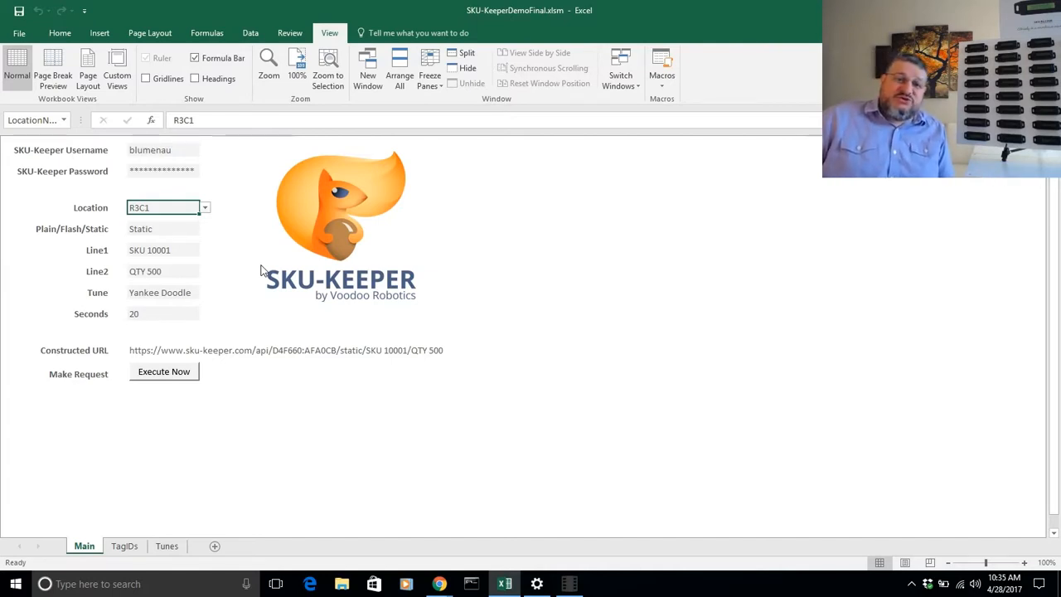
{"action": "mouse_move", "coordinate": [219, 267]}
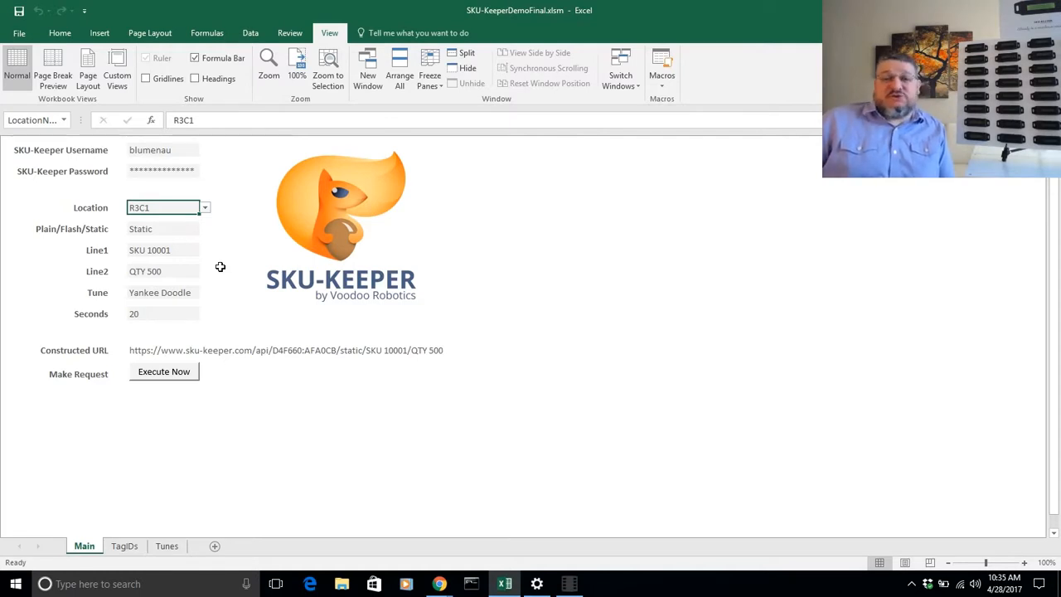
{"action": "mouse_move", "coordinate": [191, 299]}
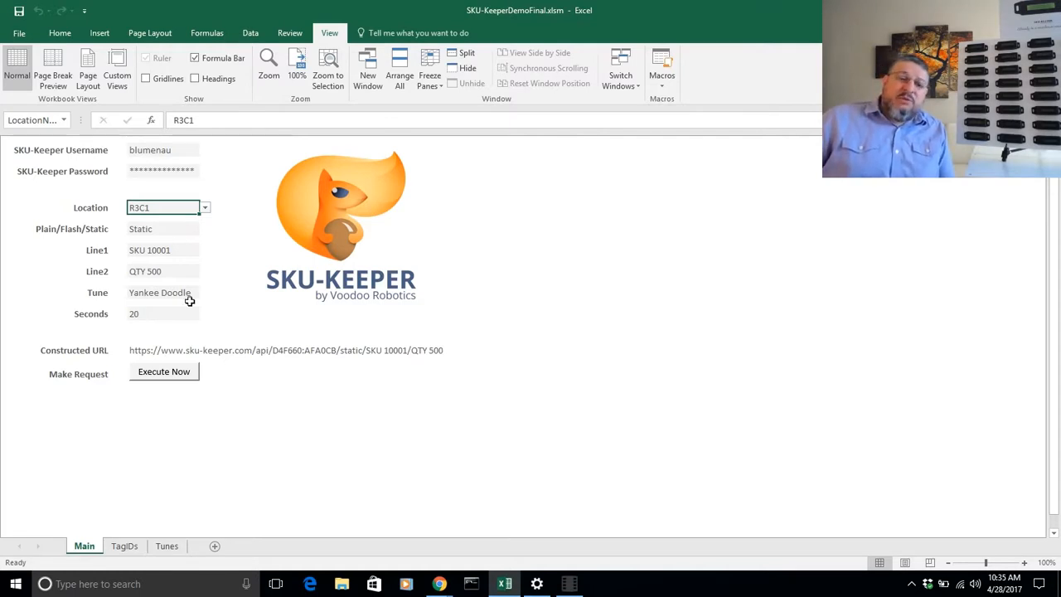
{"action": "mouse_move", "coordinate": [213, 304]}
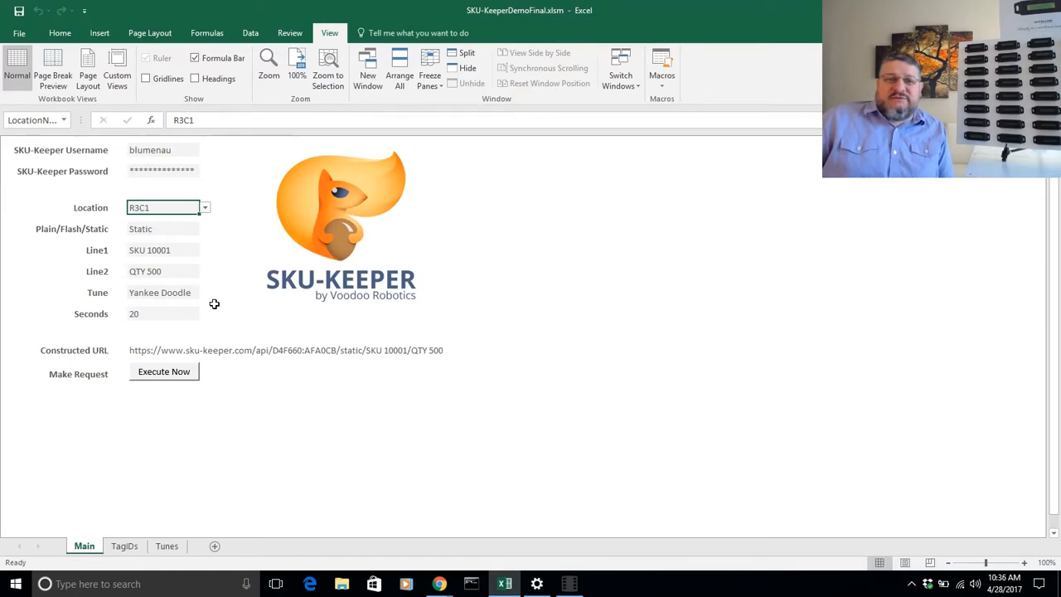
{"action": "mouse_move", "coordinate": [231, 313]}
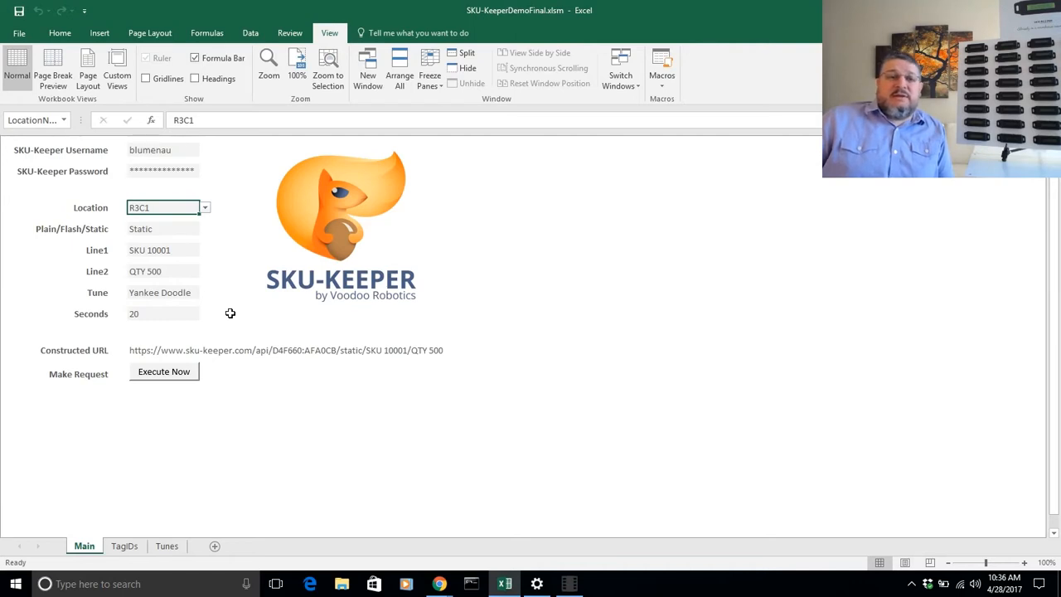
{"action": "mouse_move", "coordinate": [227, 322]}
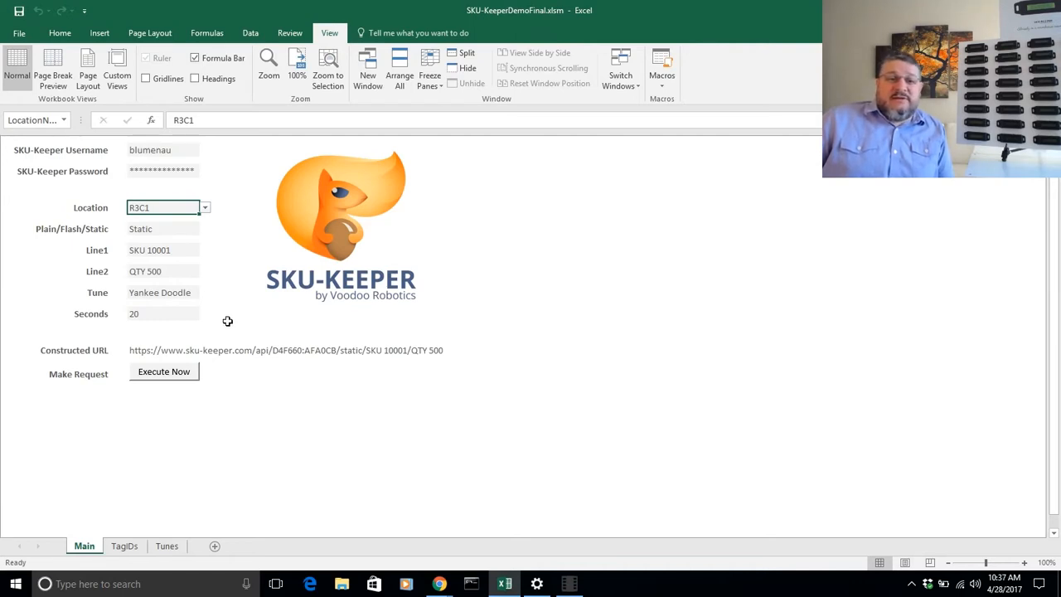